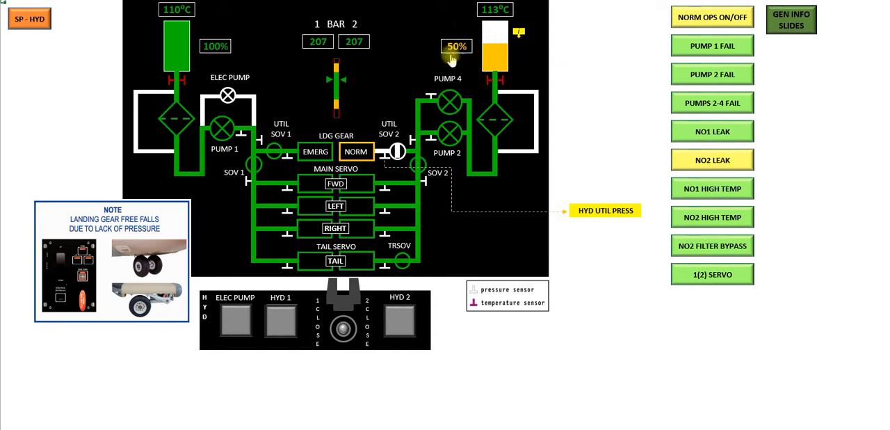
{"action": "mouse_move", "coordinate": [409, 149]}
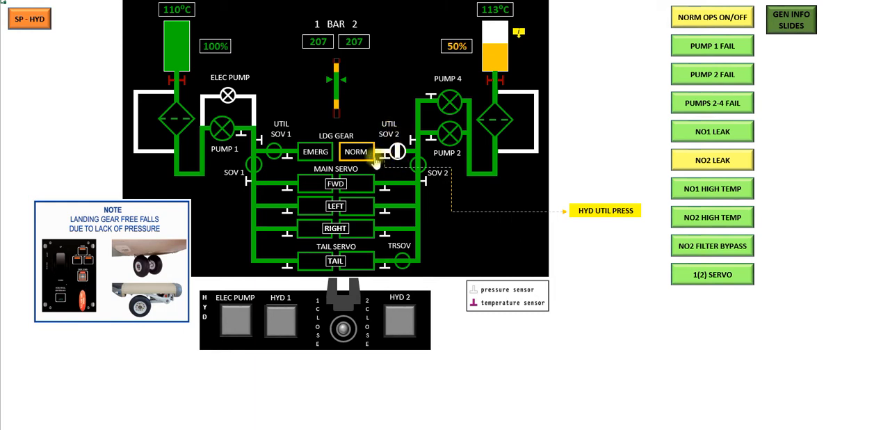
Let the No2 leak close TRSOV and UTIL SOV 2, then toggle NO2 LEAK off.
{"action": "left_click", "coordinate": [355, 152]}
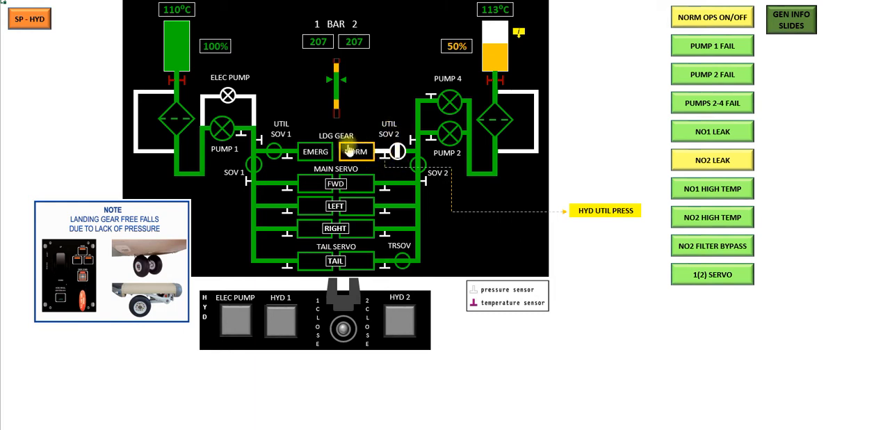
{"action": "left_click", "coordinate": [356, 151]}
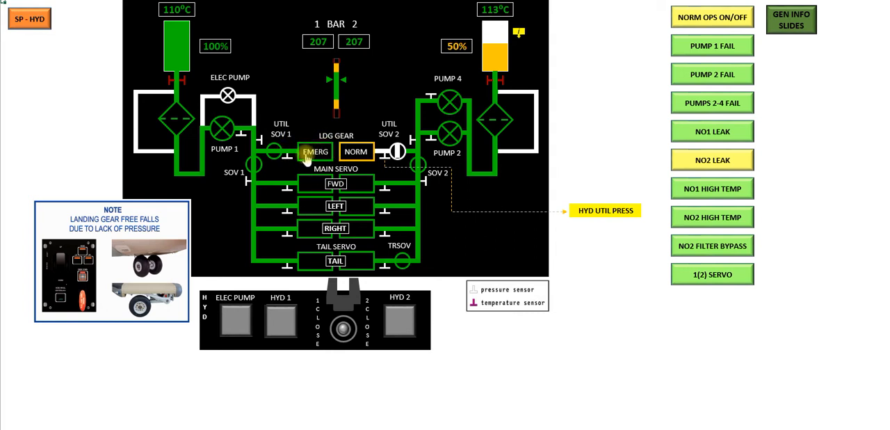
{"action": "mouse_move", "coordinate": [302, 180]}
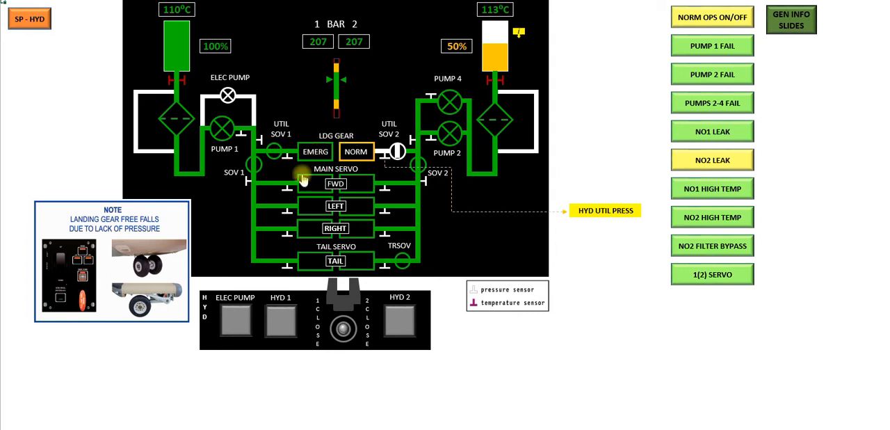
{"action": "mouse_move", "coordinate": [116, 219]}
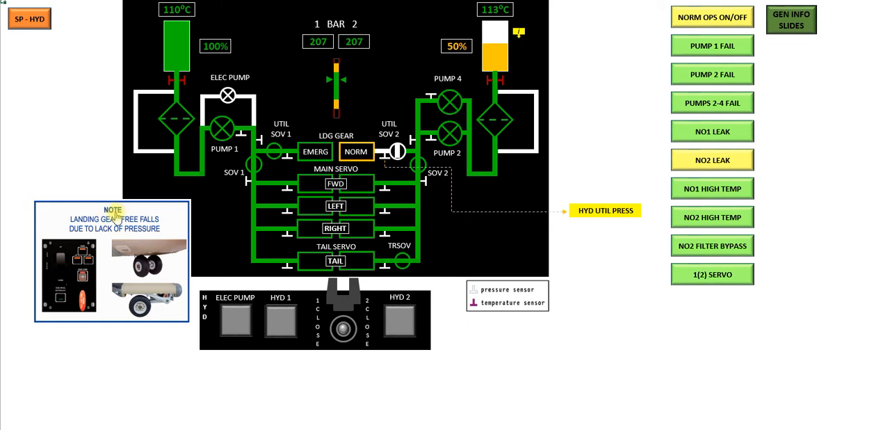
{"action": "mouse_move", "coordinate": [155, 233]}
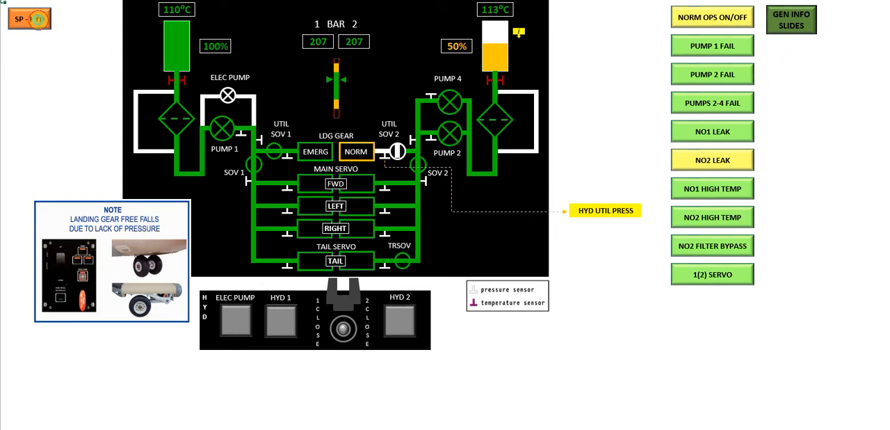
{"action": "left_click", "coordinate": [712, 17]}
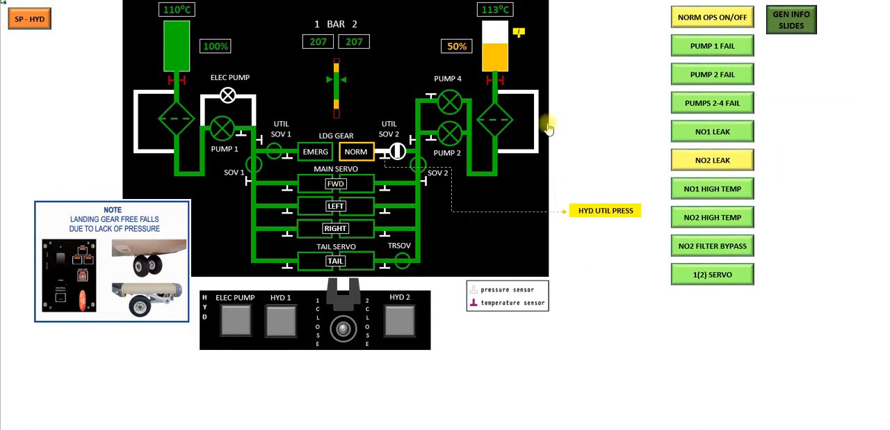
{"action": "mouse_move", "coordinate": [597, 176]}
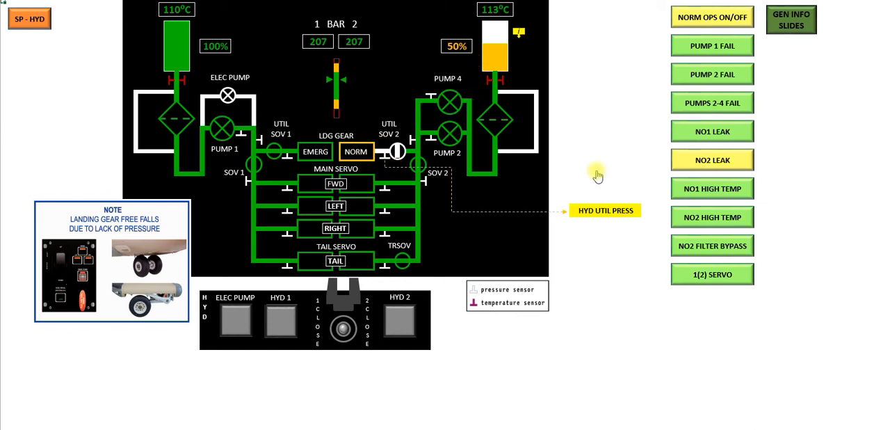
{"action": "mouse_move", "coordinate": [723, 162]}
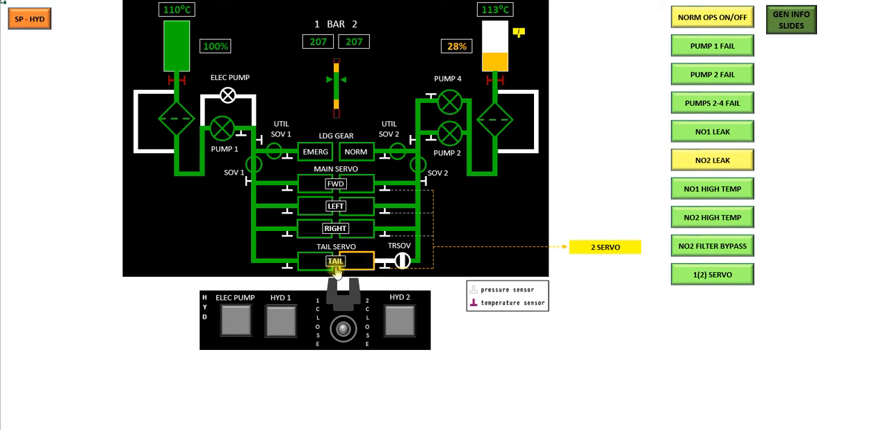
{"action": "mouse_move", "coordinate": [558, 245]}
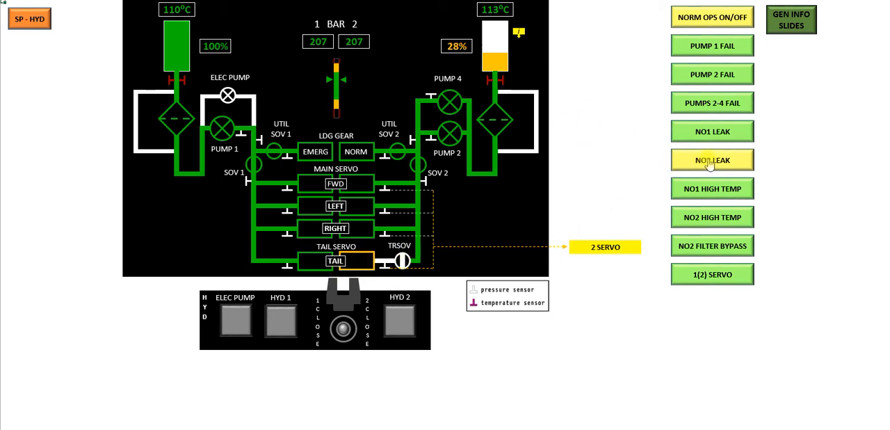
{"action": "left_click", "coordinate": [712, 160]}
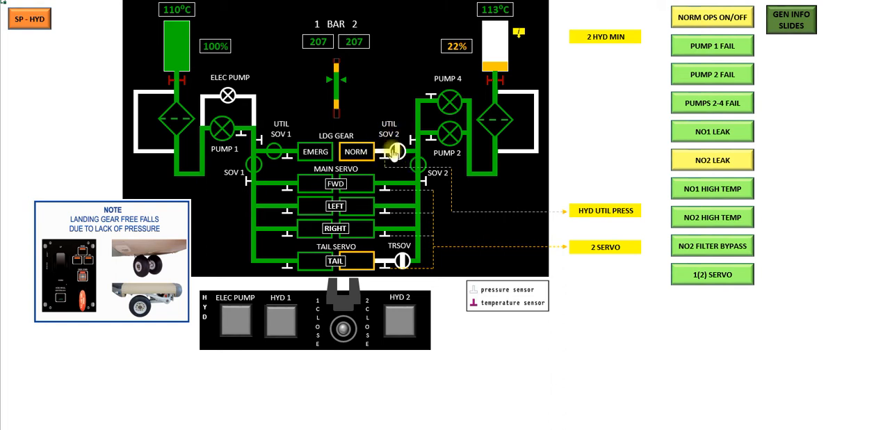
{"action": "mouse_move", "coordinate": [151, 324]}
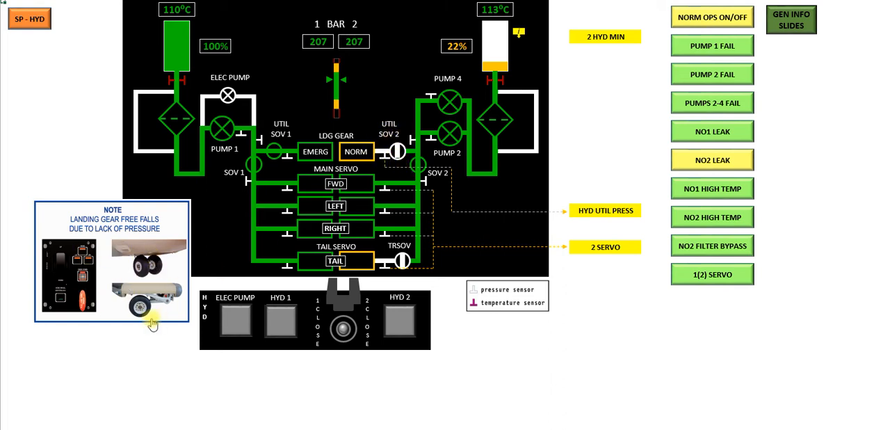
{"action": "mouse_move", "coordinate": [108, 261]}
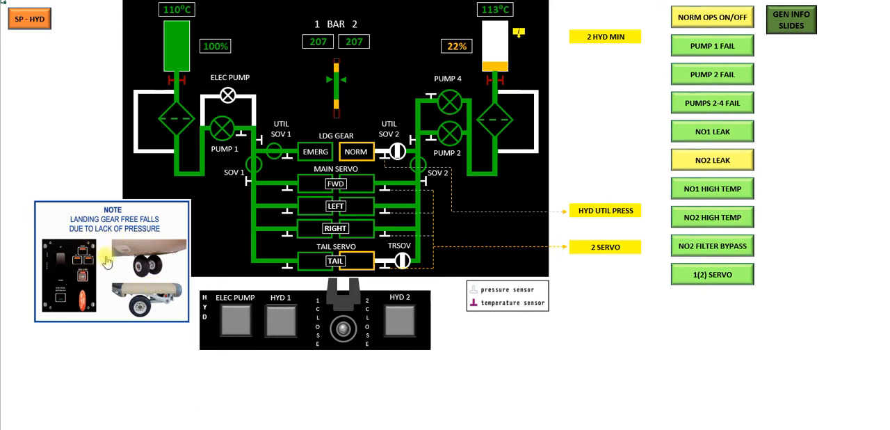
{"action": "left_click", "coordinate": [712, 160]}
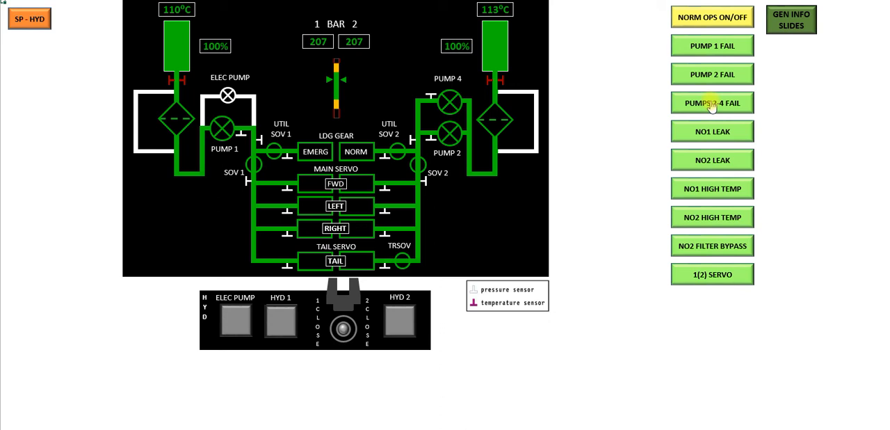
Trigger the PUMPS 2-4 FAIL scenario on the hydraulic simulator sheet.
{"action": "left_click", "coordinate": [712, 102]}
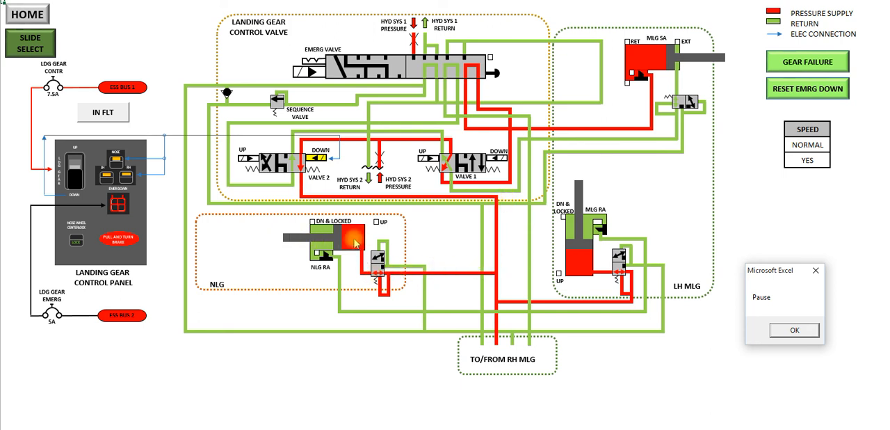
Confirm the Pause message box with OK so the nose gear extends.
{"action": "left_click", "coordinate": [793, 330]}
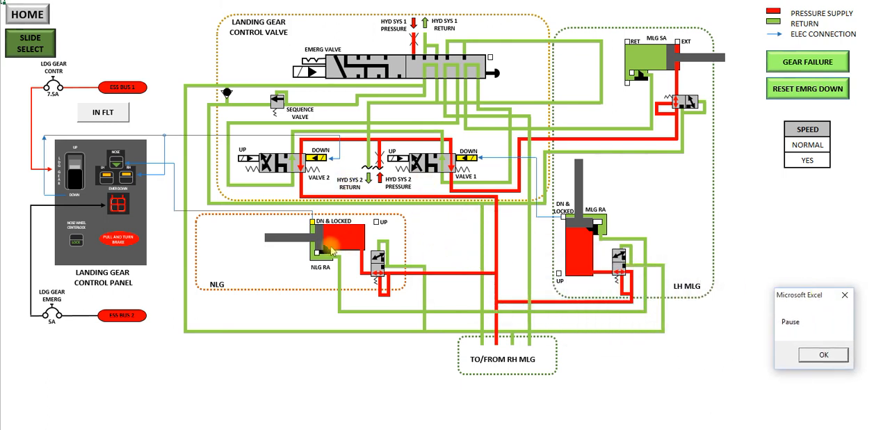
{"action": "mouse_move", "coordinate": [257, 281]}
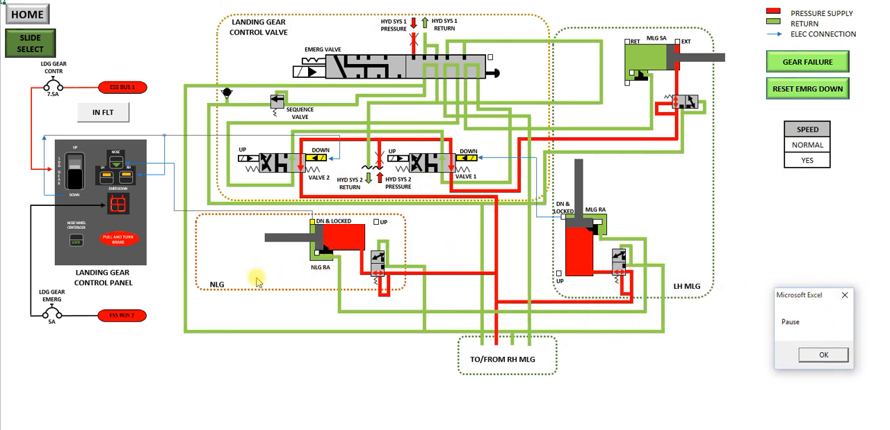
{"action": "mouse_move", "coordinate": [569, 117]}
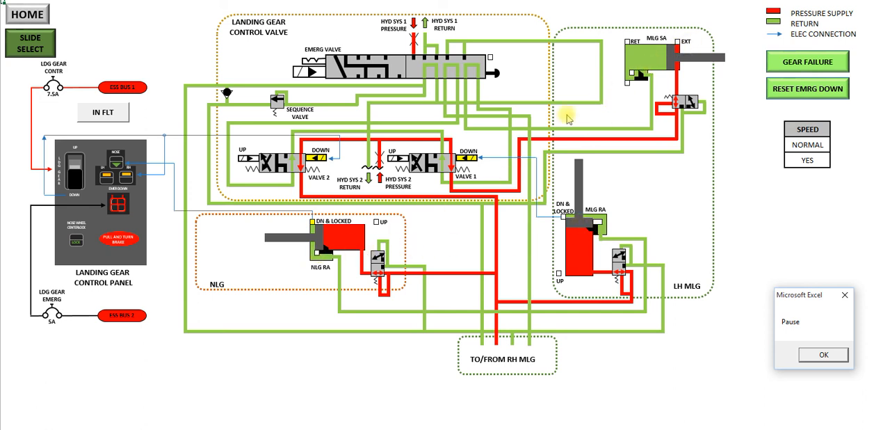
{"action": "mouse_move", "coordinate": [629, 142]}
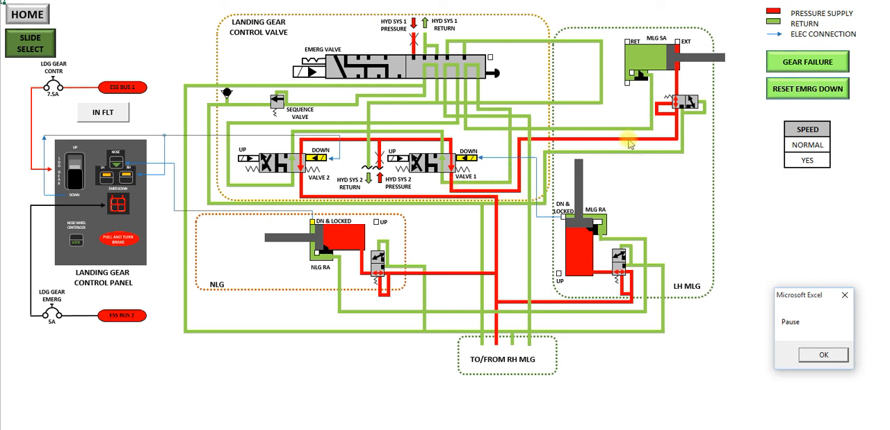